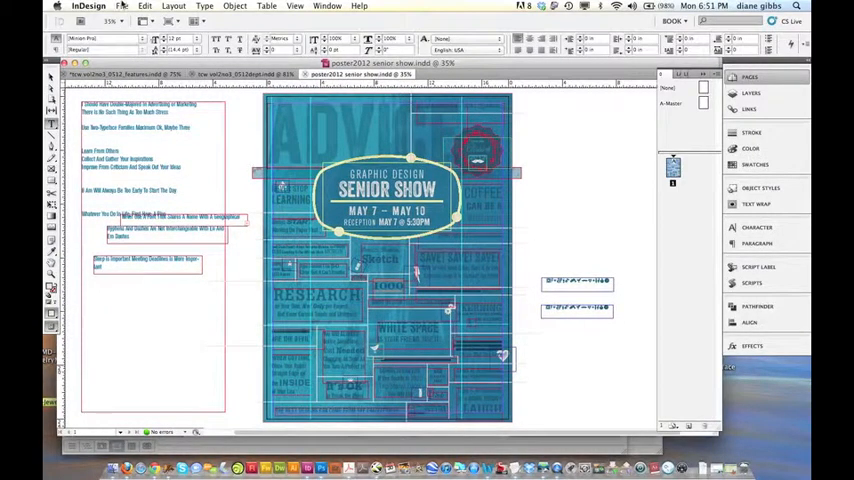
- Start a PDF export using the diane 300 CMYK crops and bleeds preset
left_click(122, 8)
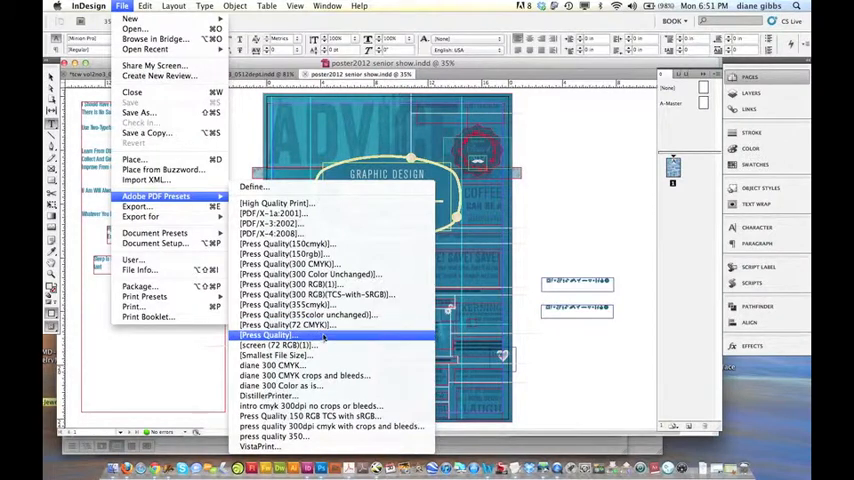
mouse_move(303, 375)
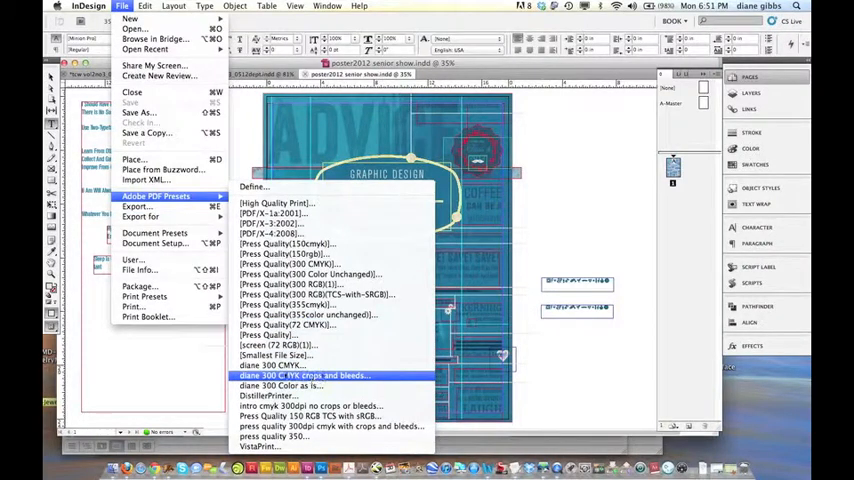
mouse_move(288, 324)
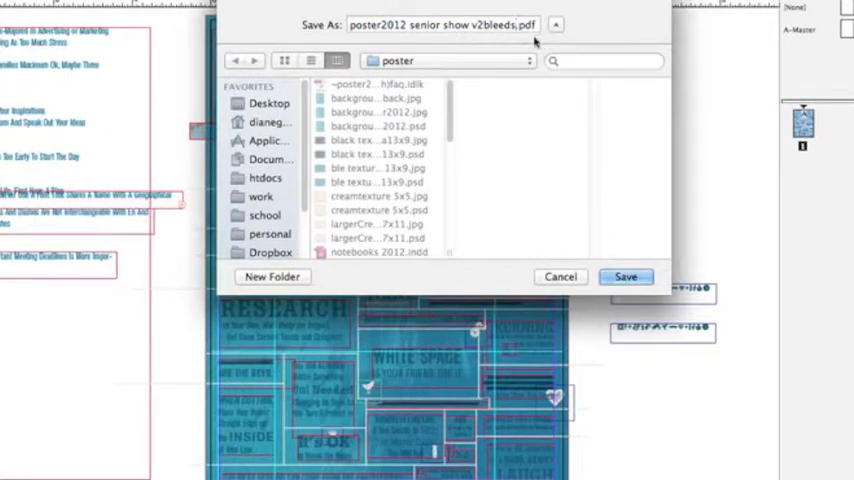
- Append TEST to the PDF name, making it v2bleedsTEST, and save
type("TEST")
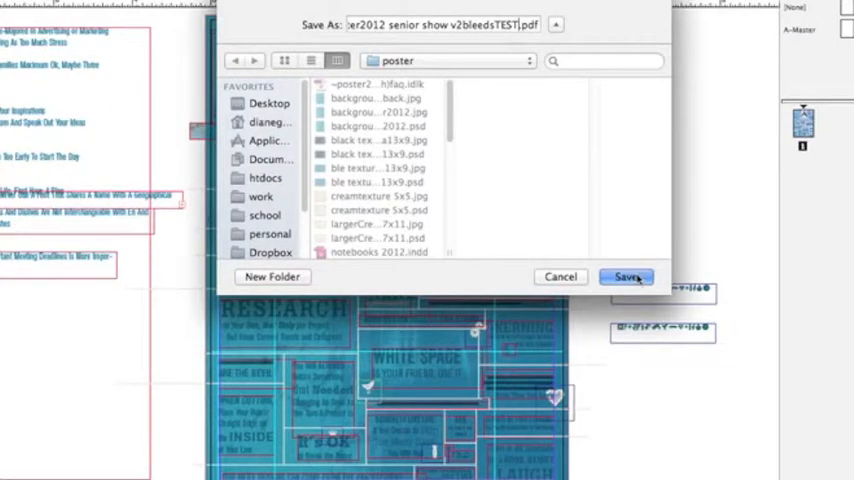
left_click(626, 277)
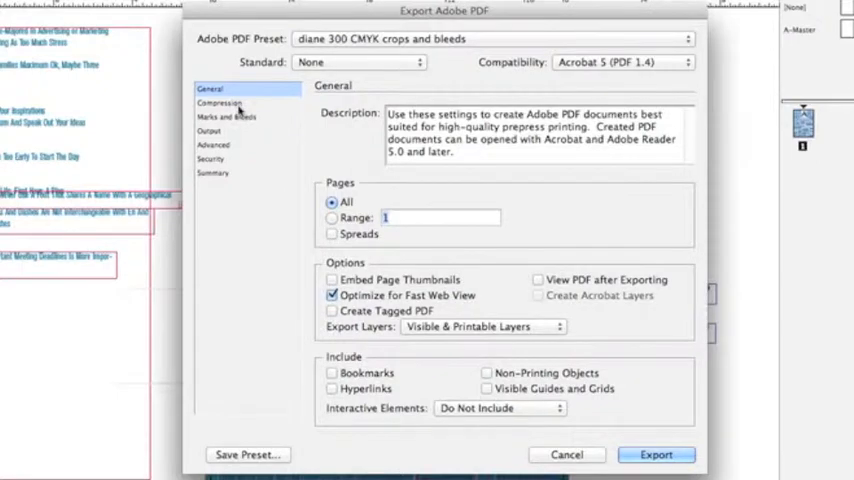
- Add crop and registration marks and enable the document's 0.25 in bleed settings
left_click(219, 102)
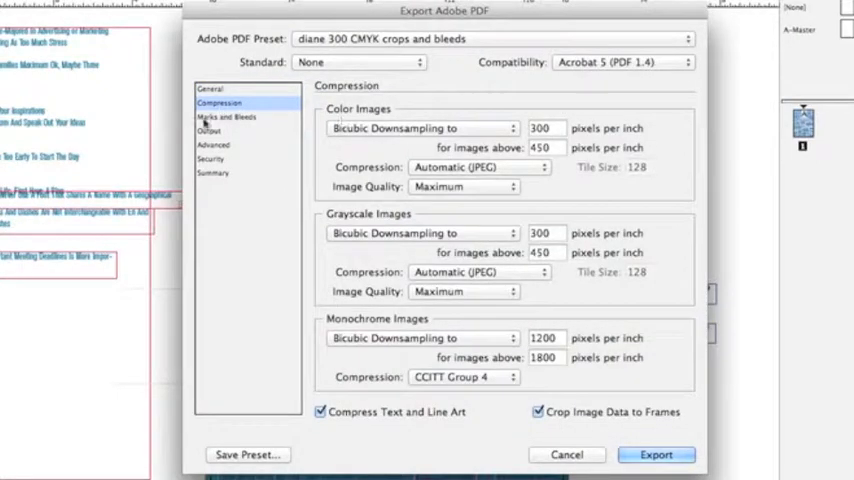
left_click(227, 117)
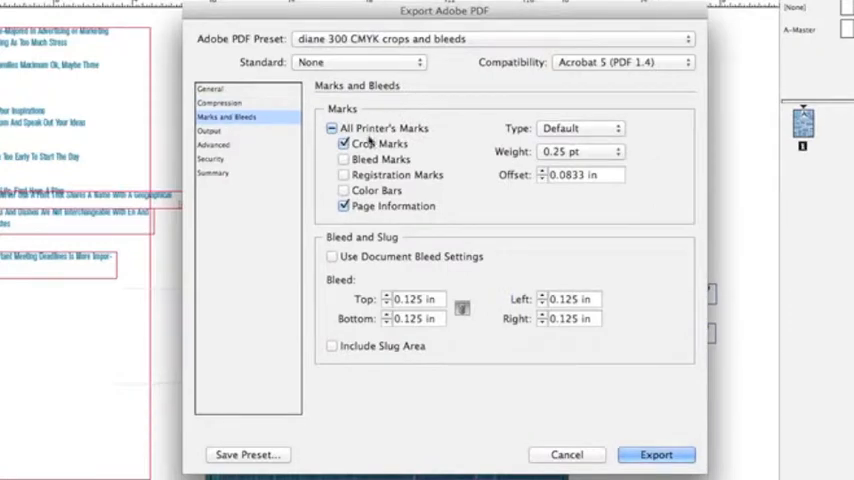
left_click(344, 175)
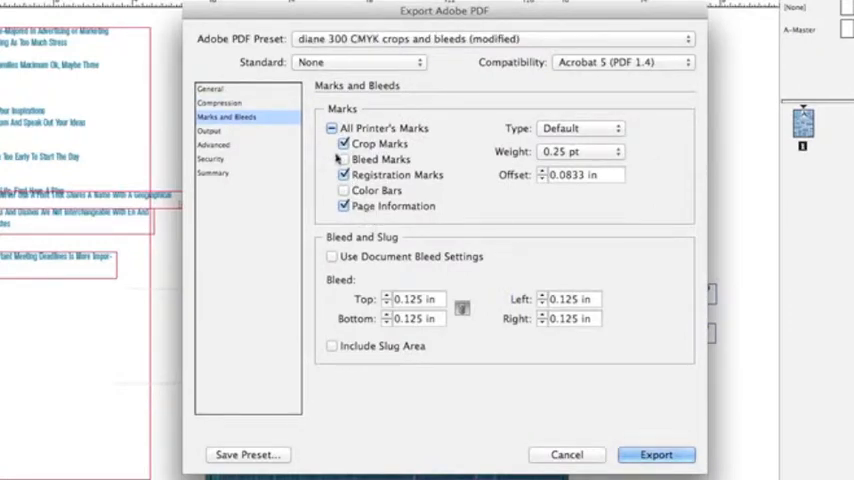
left_click(343, 159)
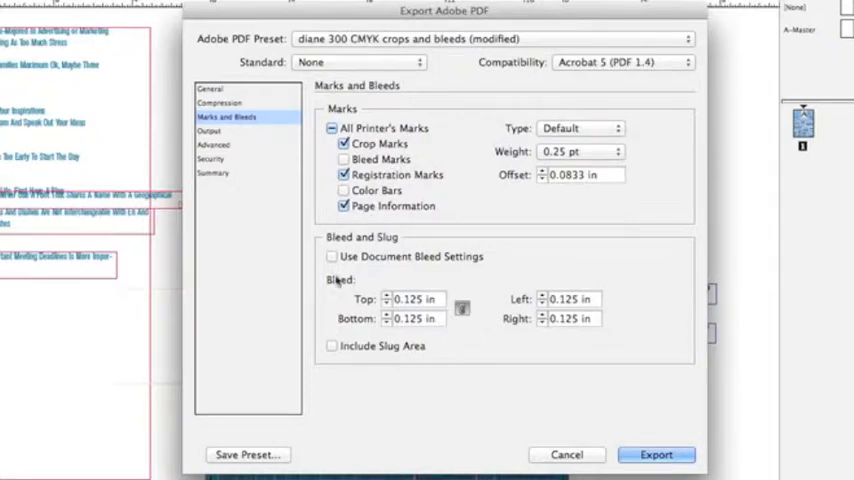
left_click(332, 256)
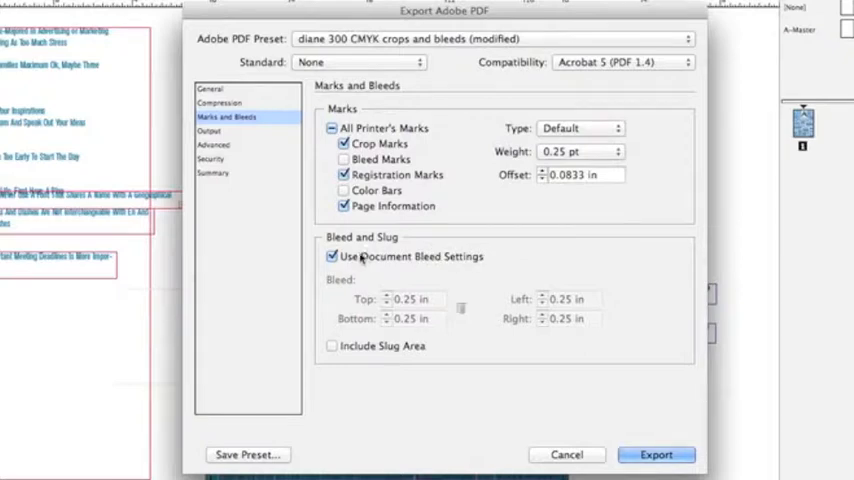
mouse_move(672, 242)
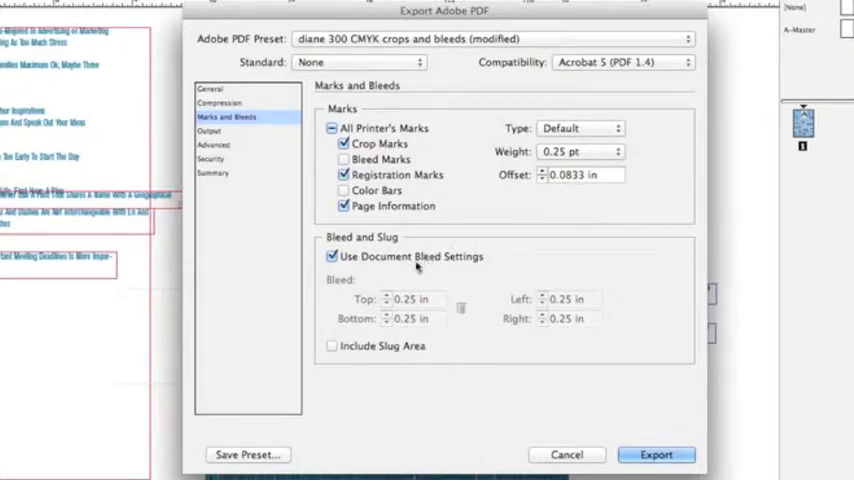
mouse_move(370, 263)
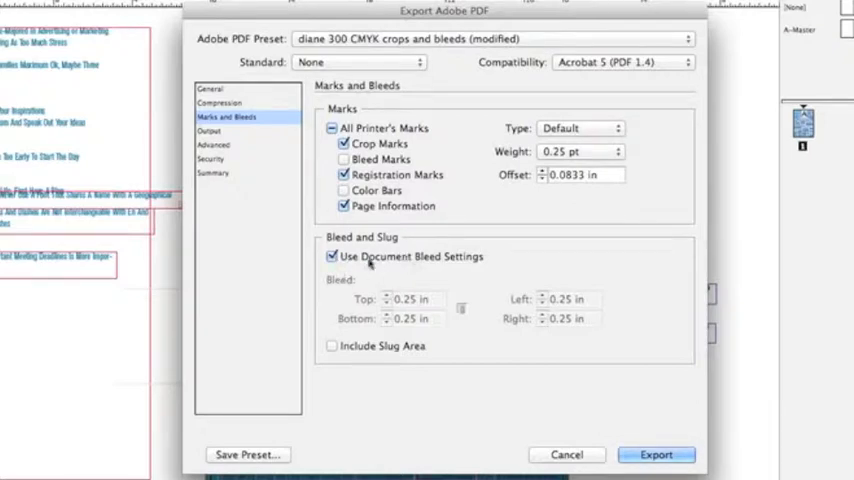
left_click(332, 256)
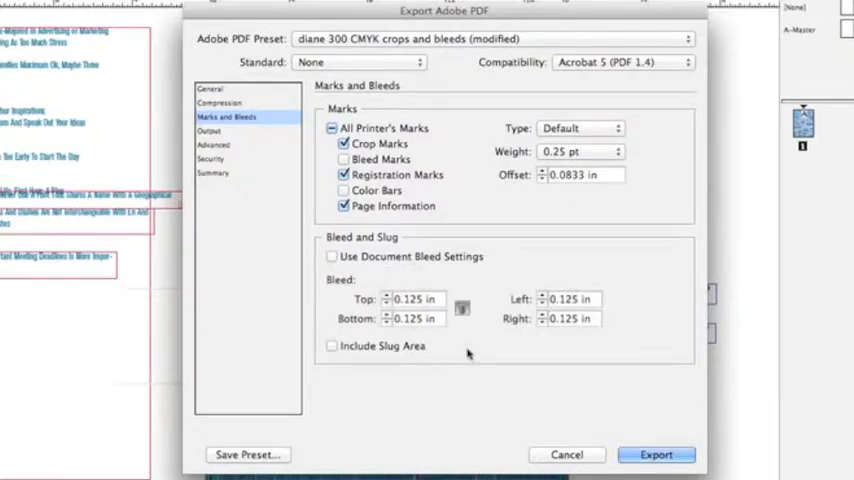
left_click(332, 256)
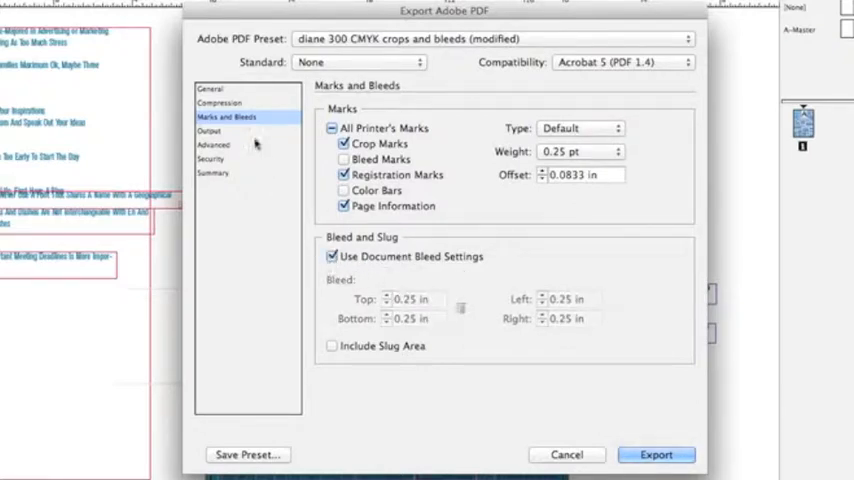
left_click(209, 131)
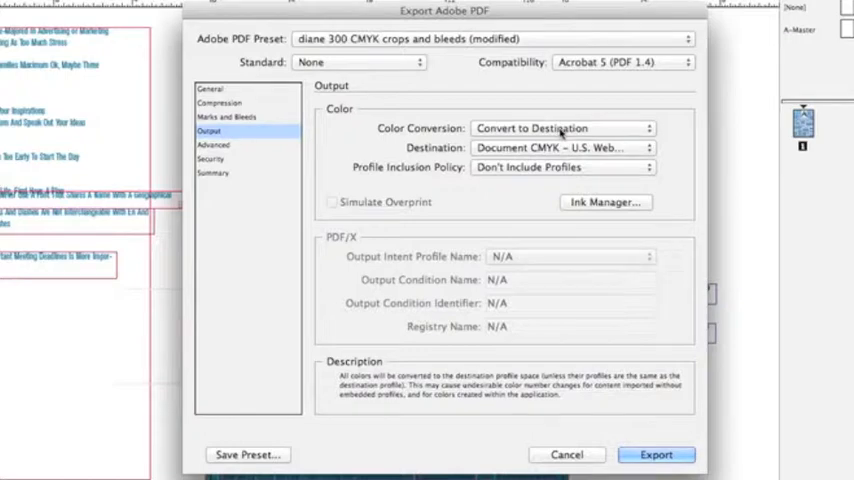
- Review the Output colour conversion, Security and Summary export settings
left_click(562, 127)
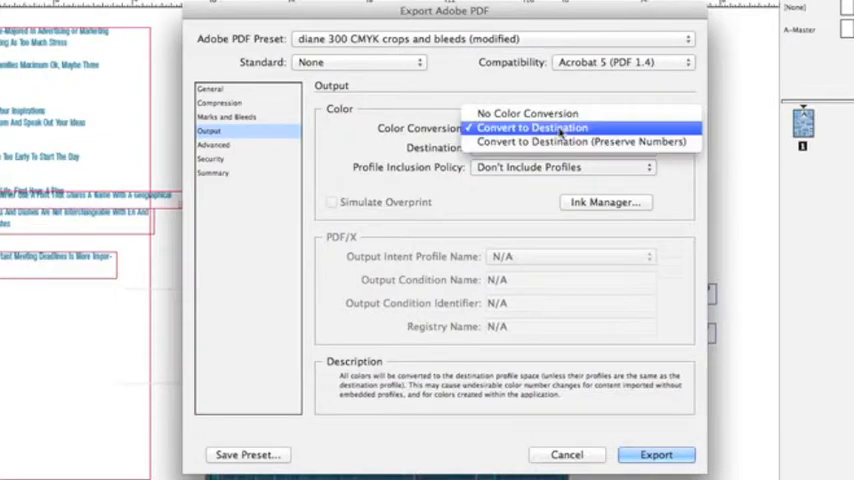
left_click(531, 127)
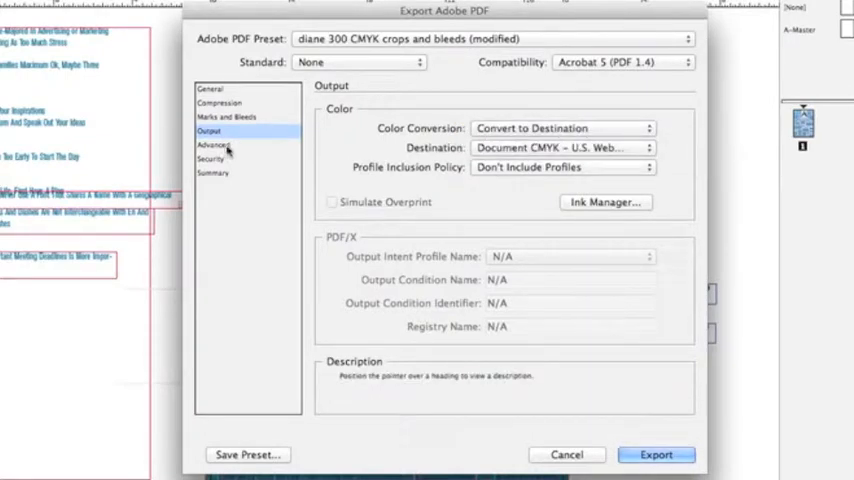
left_click(211, 158)
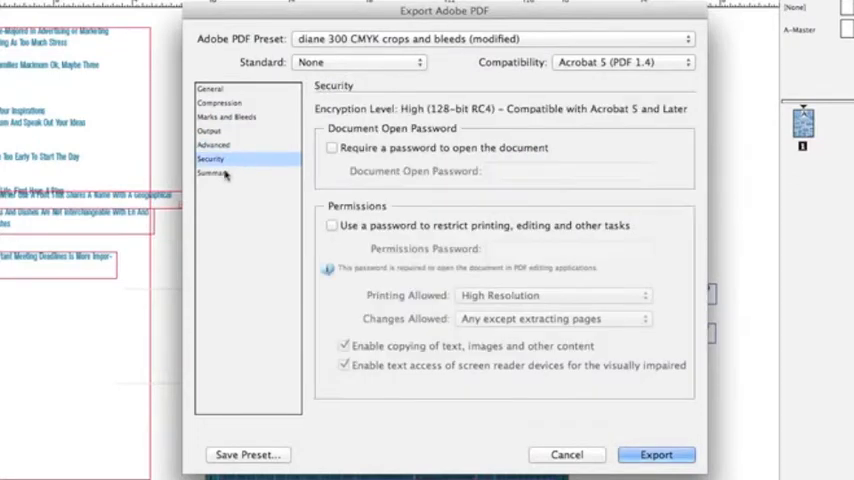
left_click(212, 173)
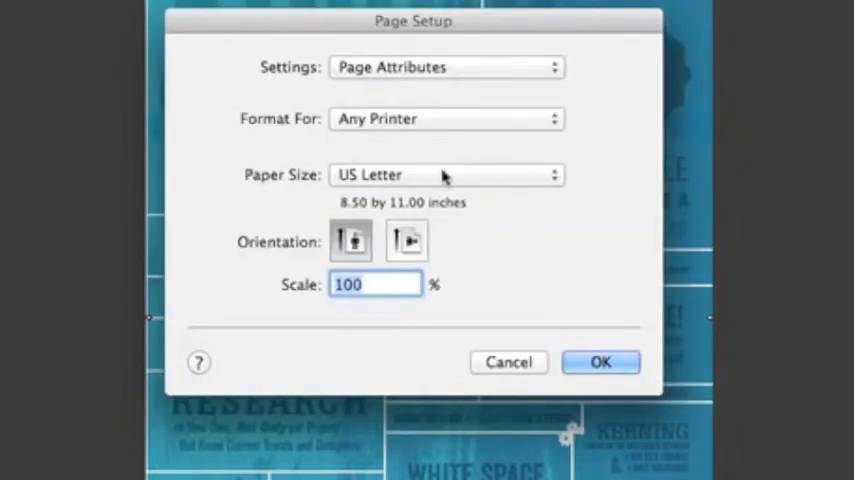
- Set the page setup paper size to Tabloid, 11 by 17 inches
left_click(446, 174)
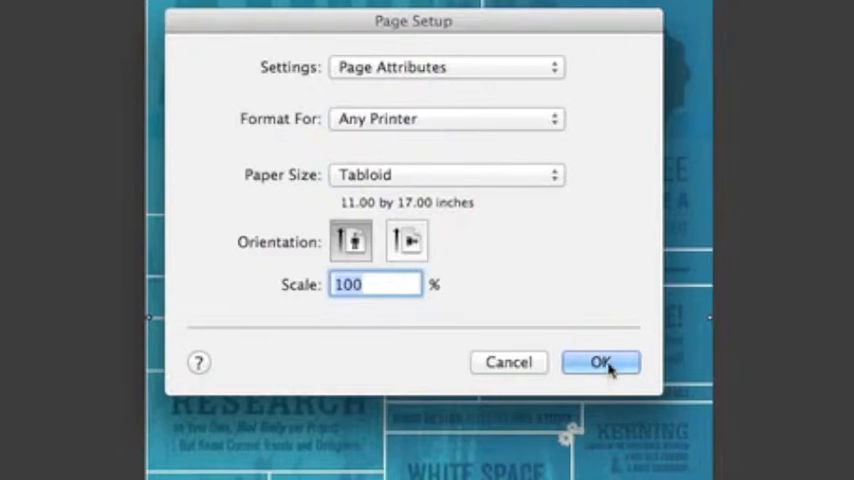
left_click(601, 362)
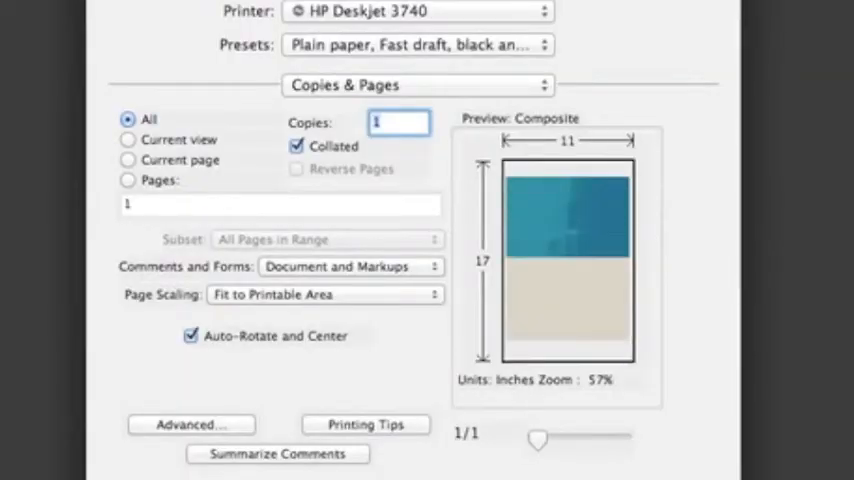
- Print to the phaser 5550n with page scaling set to Tile All Pages
left_click(417, 11)
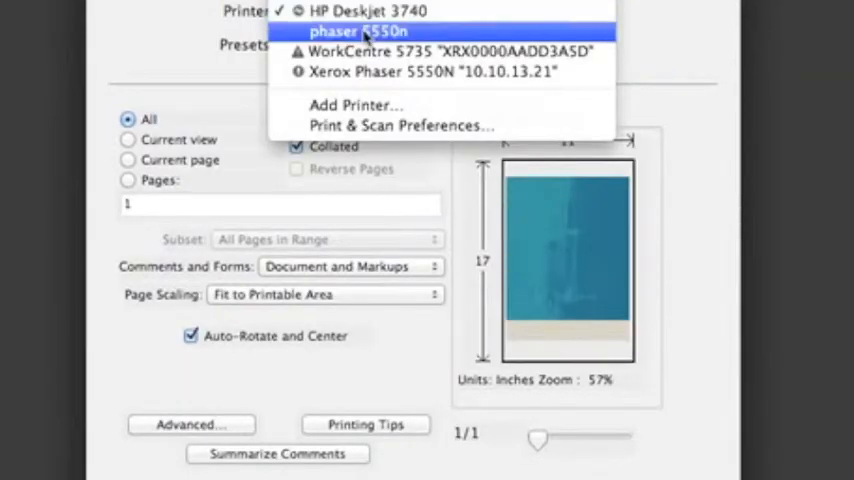
left_click(357, 31)
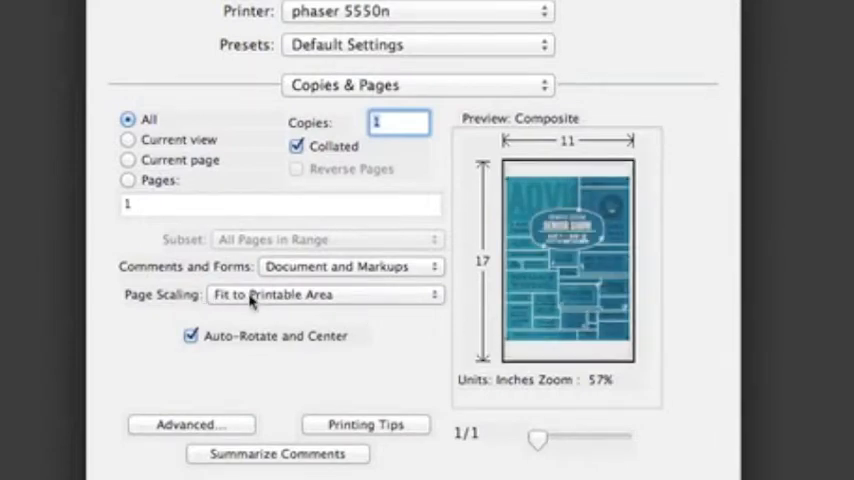
left_click(320, 294)
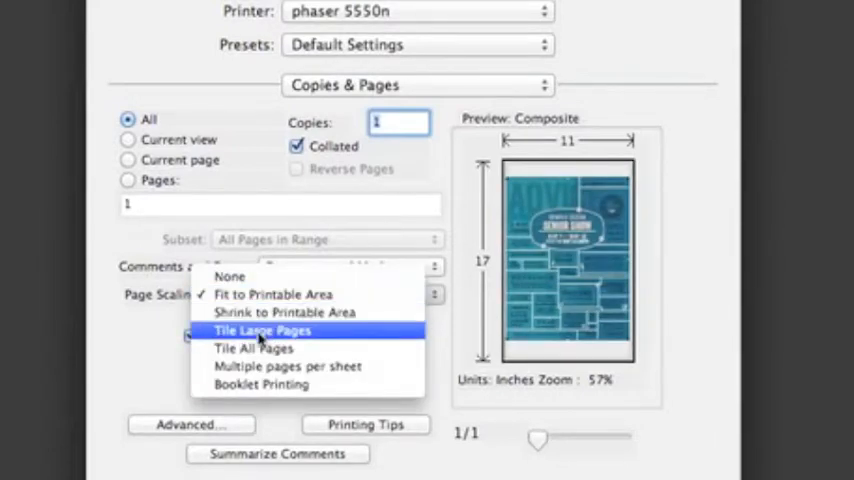
left_click(253, 348)
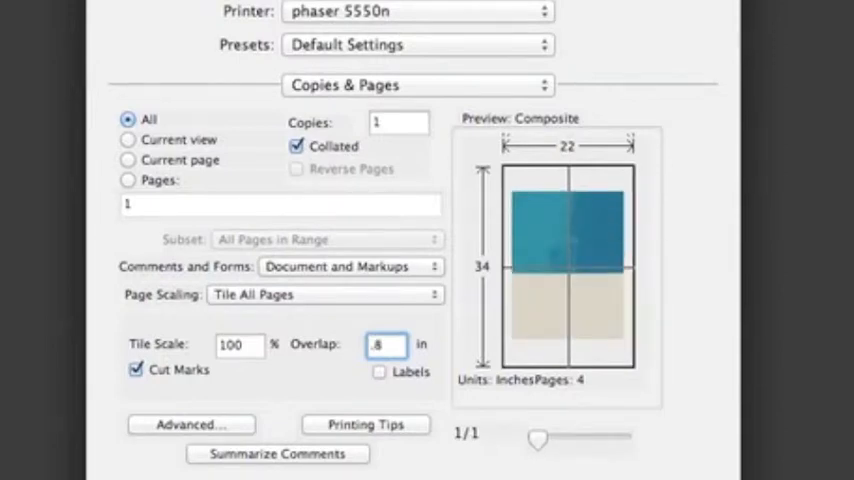
- Set the tile overlap to 0.9 in, toggling cut marks off and back on
type(".1")
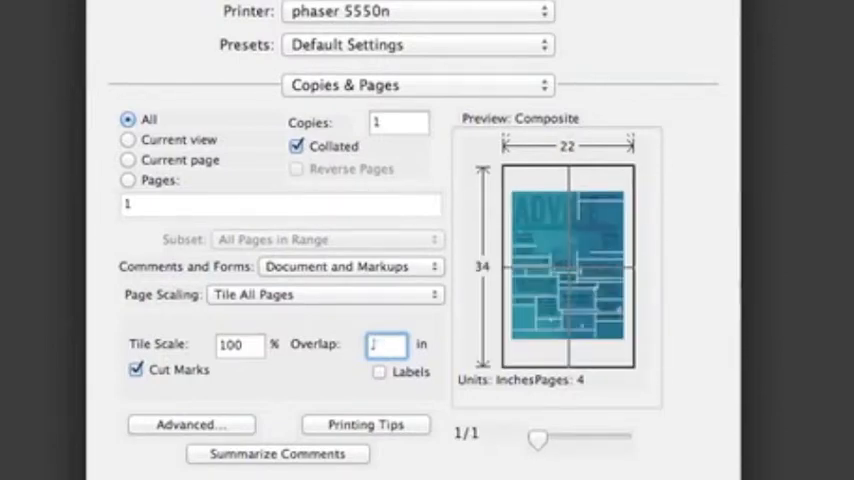
type(".9")
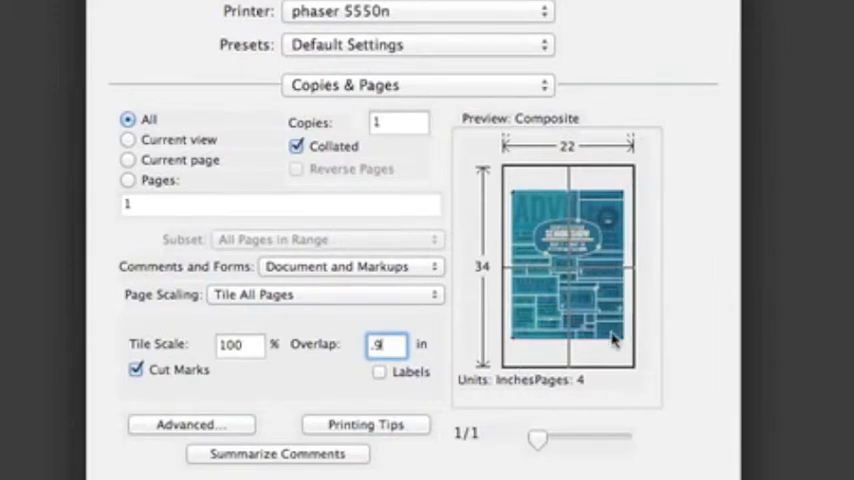
mouse_move(515, 185)
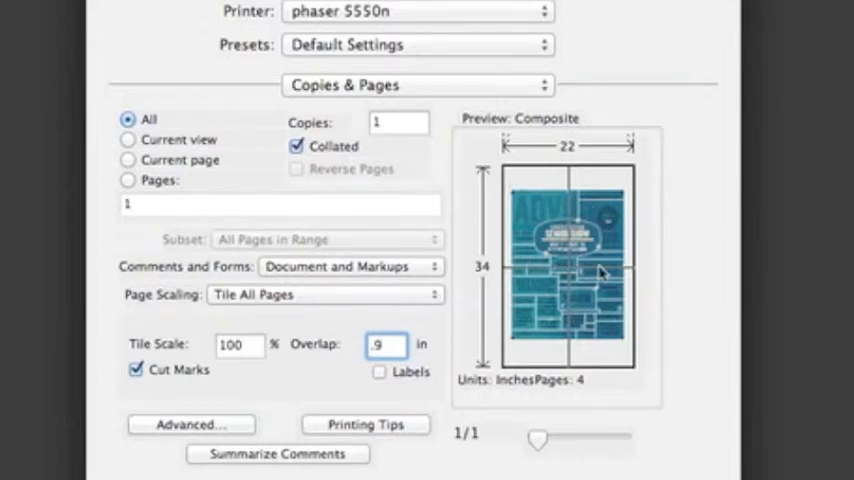
mouse_move(548, 309)
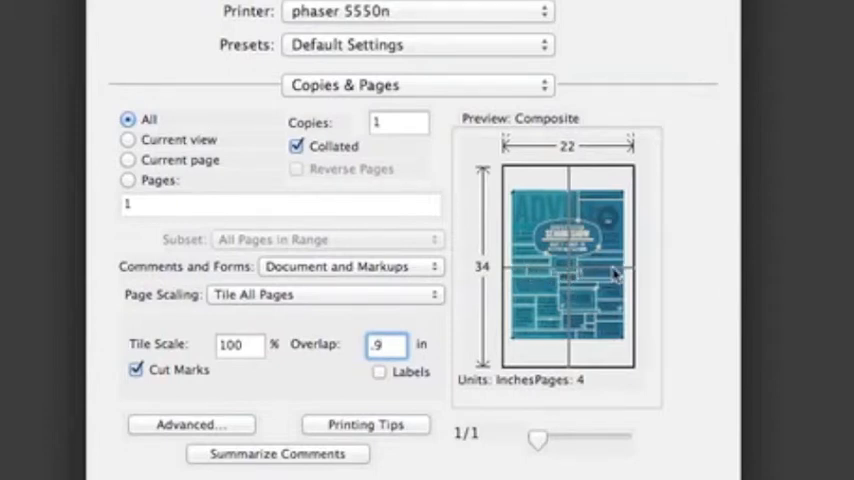
mouse_move(540, 276)
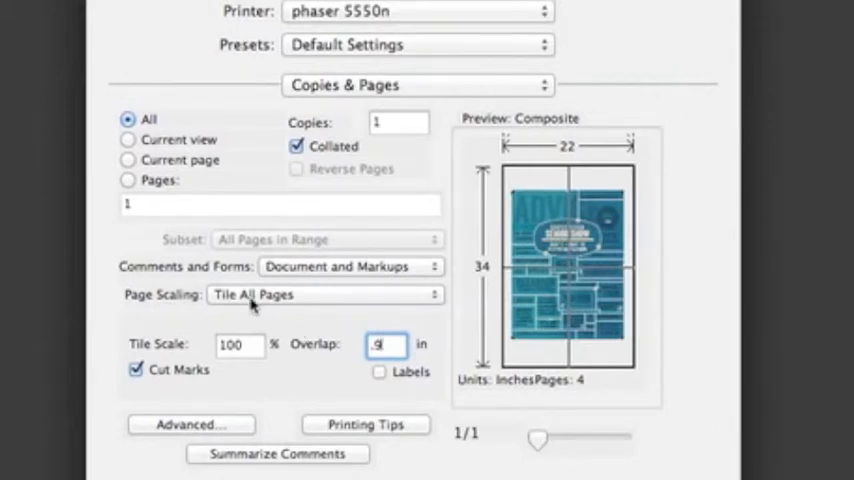
mouse_move(256, 308)
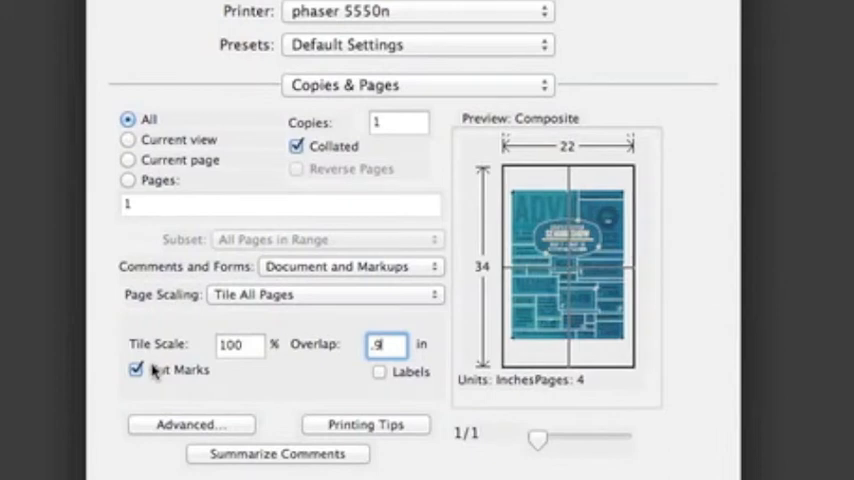
left_click(137, 369)
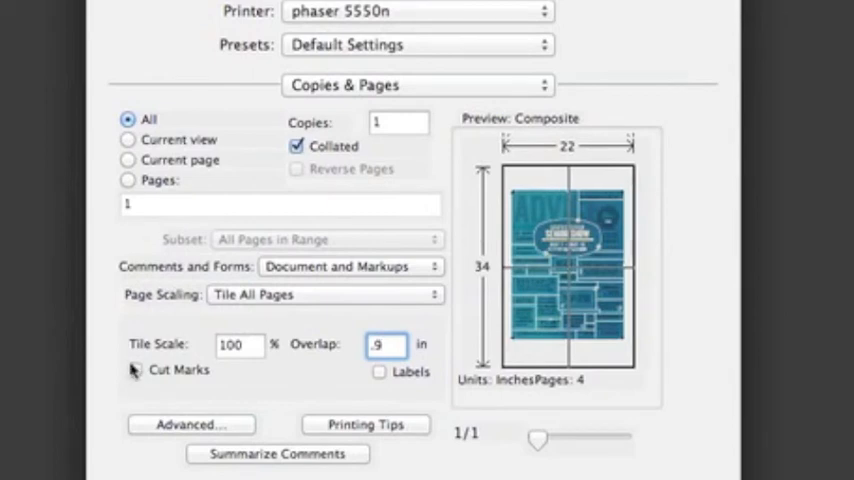
left_click(135, 369)
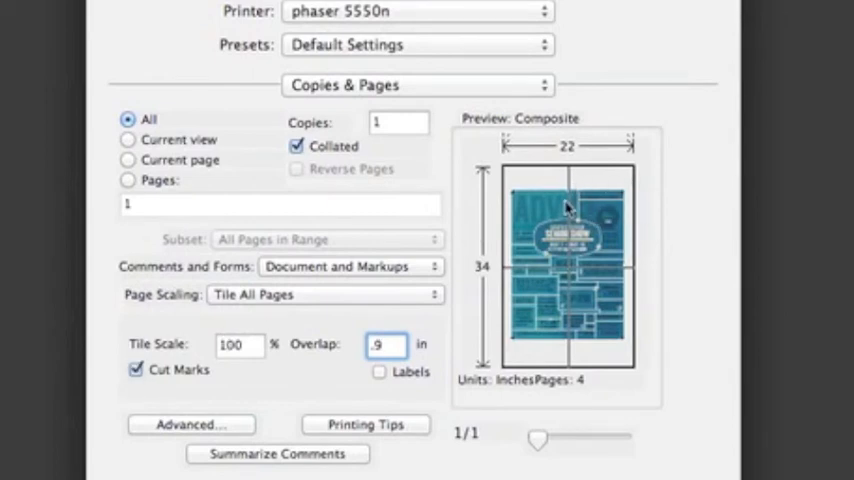